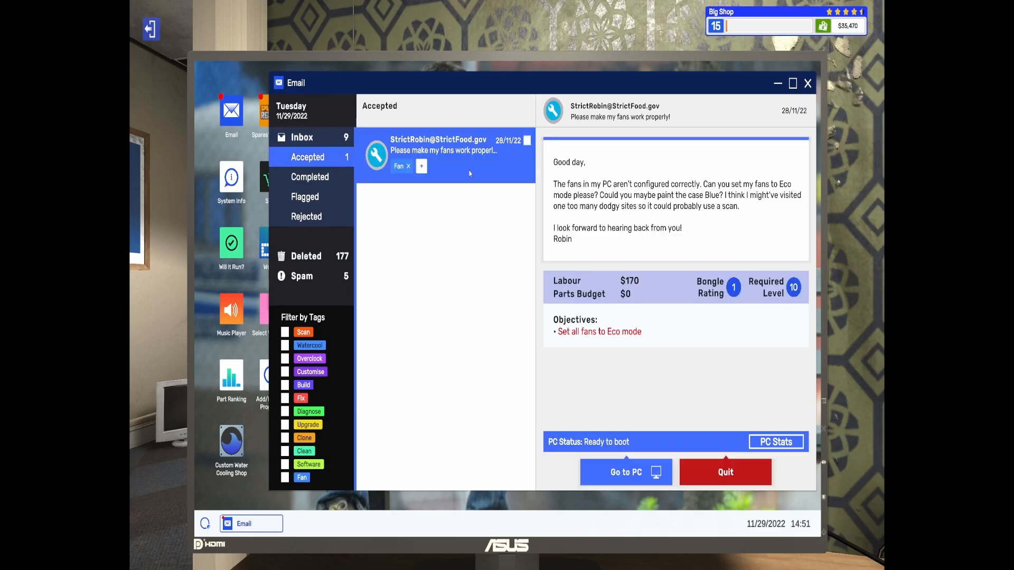
mouse_move(723, 376)
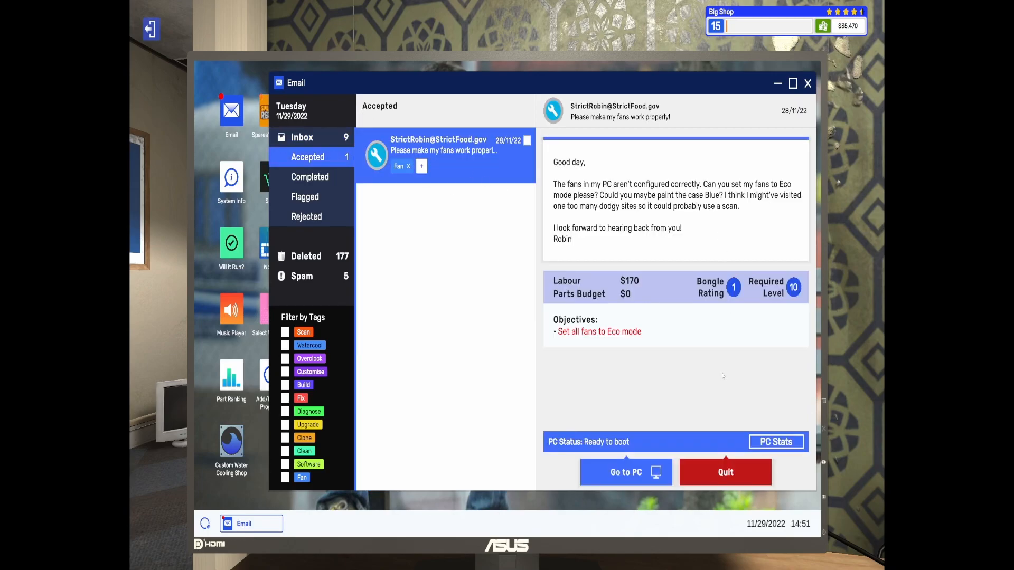
mouse_move(725, 386)
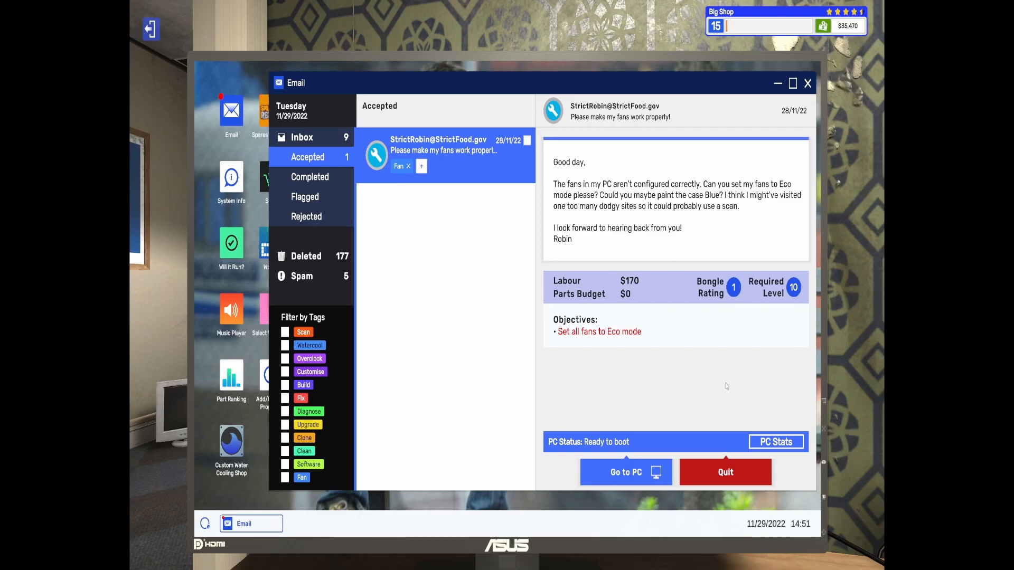
mouse_move(611, 346)
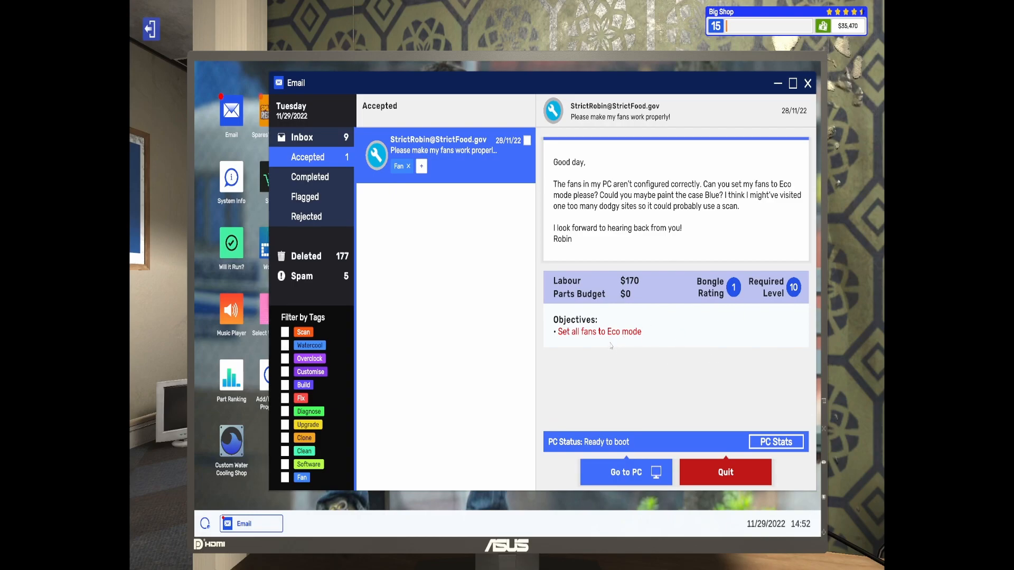
mouse_move(678, 339)
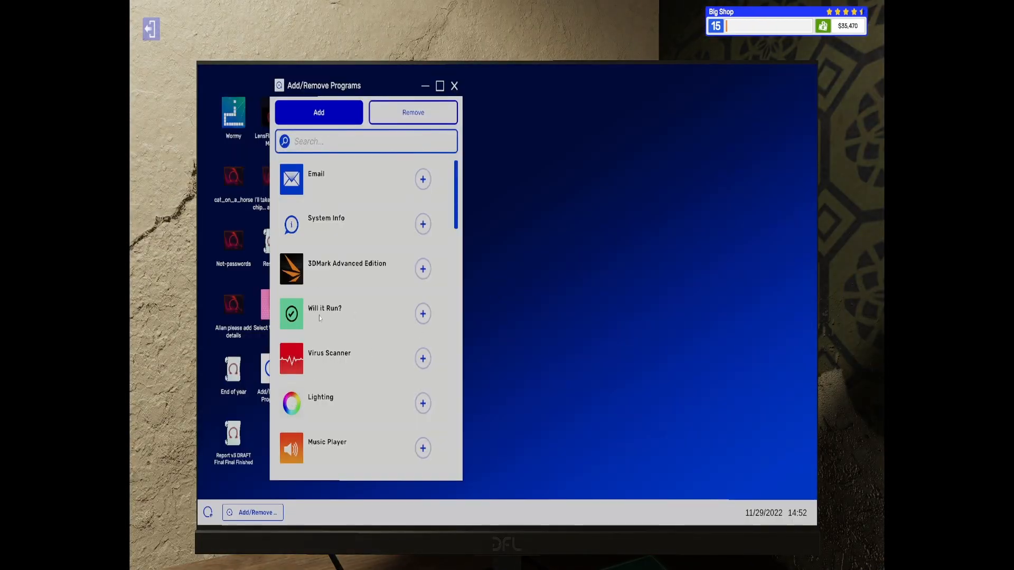
- Search 'fan' in Add/Remove Programs, install Fan Control and return to the desktop
text(fan)
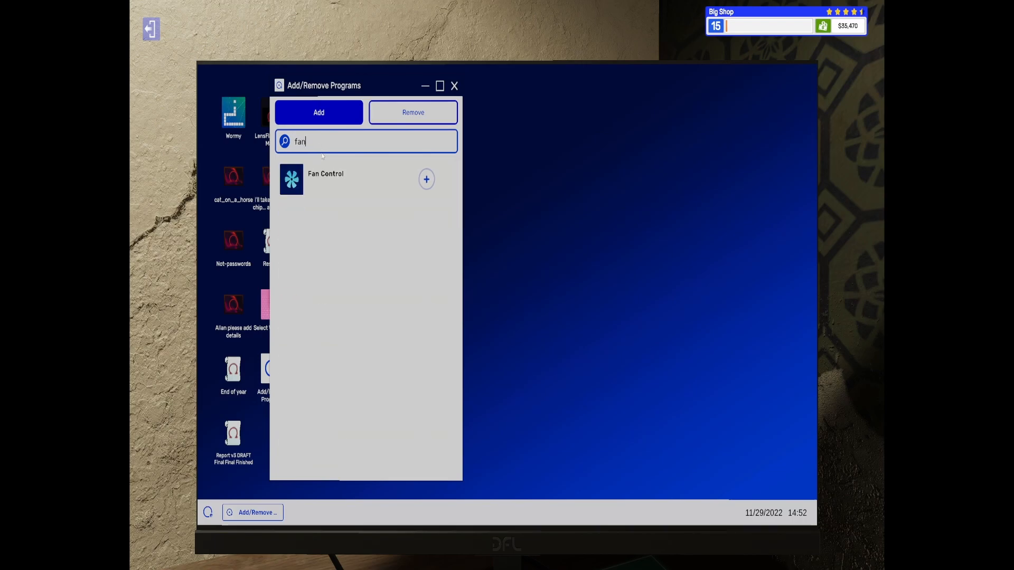
click(426, 180)
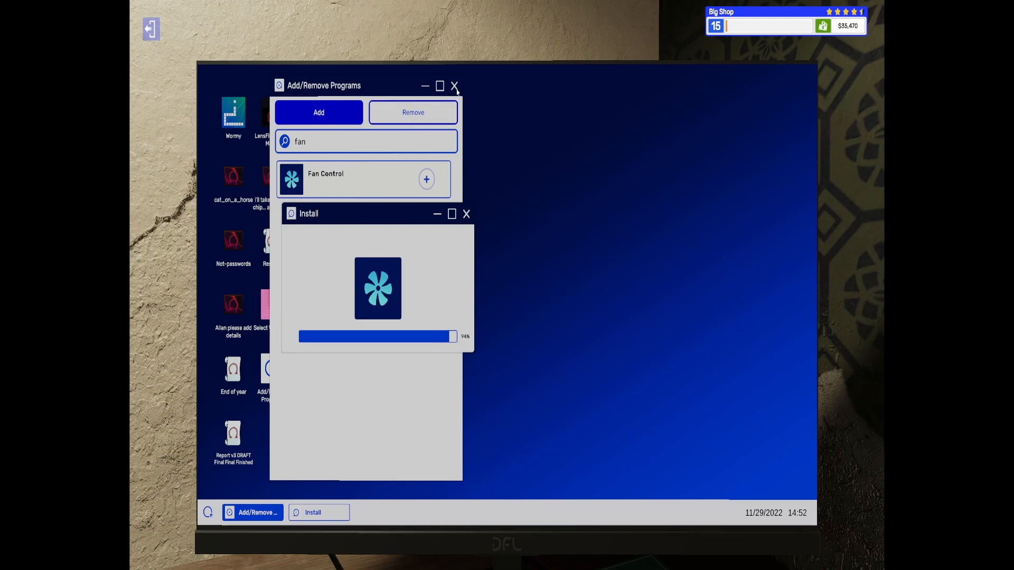
click(455, 85)
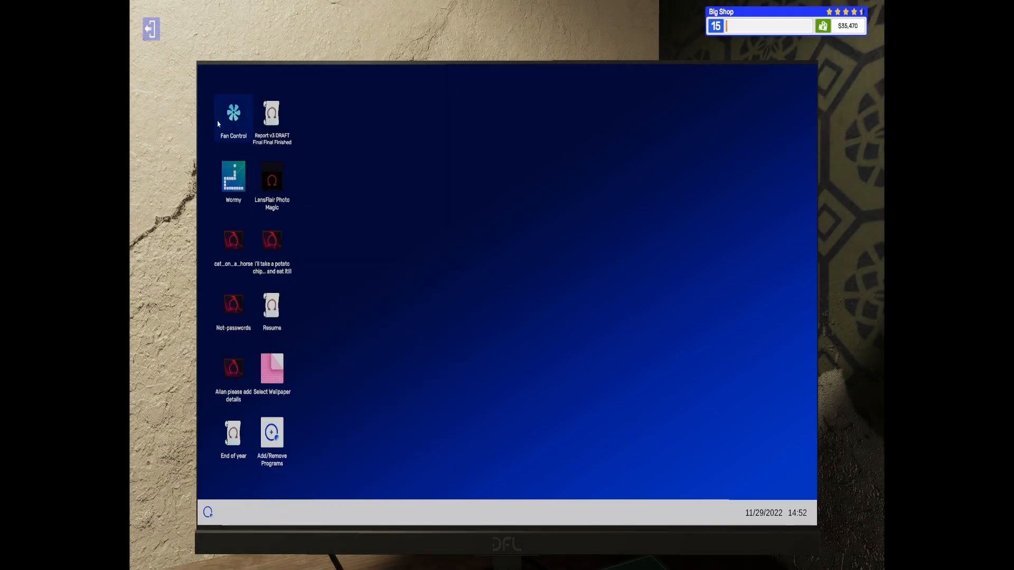
- Launch Fan Control and apply the Eco preset to the CPU and GPU fans
double_click(232, 113)
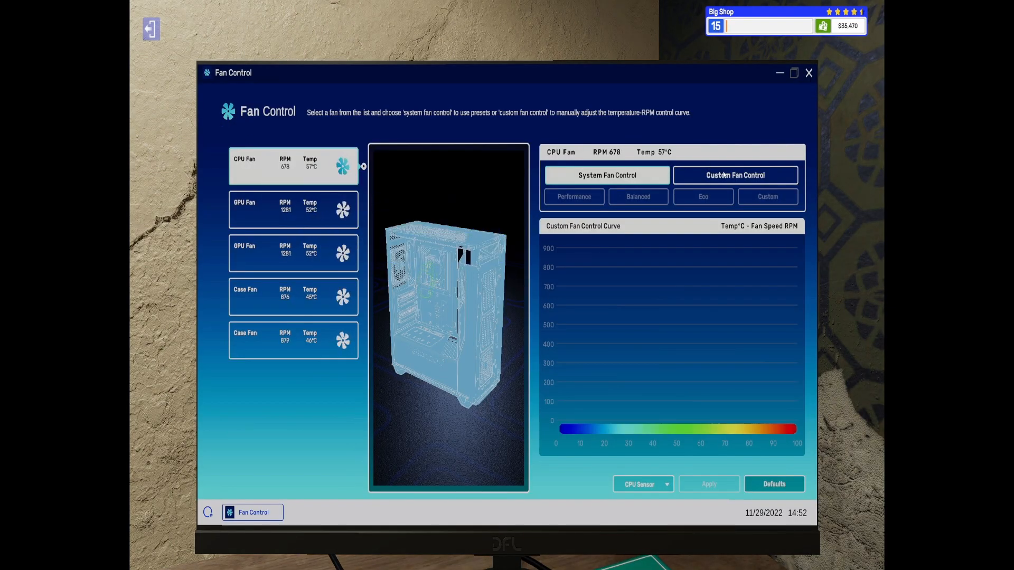
click(702, 196)
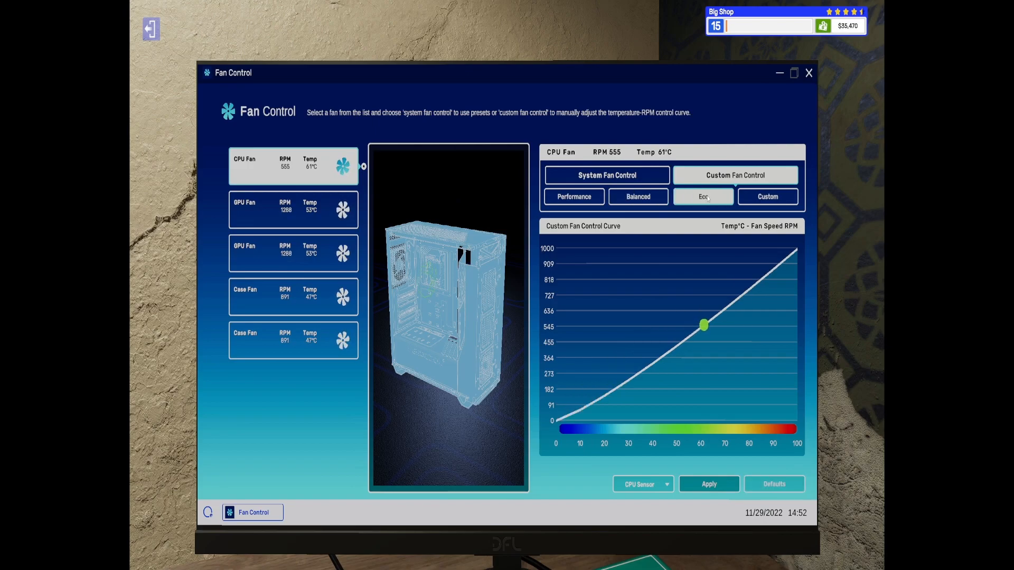
click(708, 483)
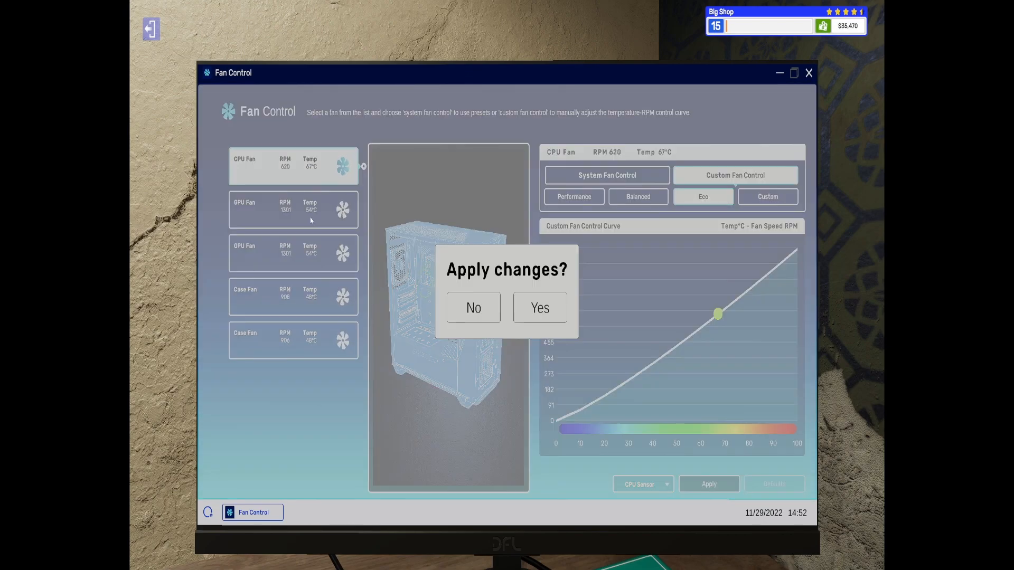
click(540, 308)
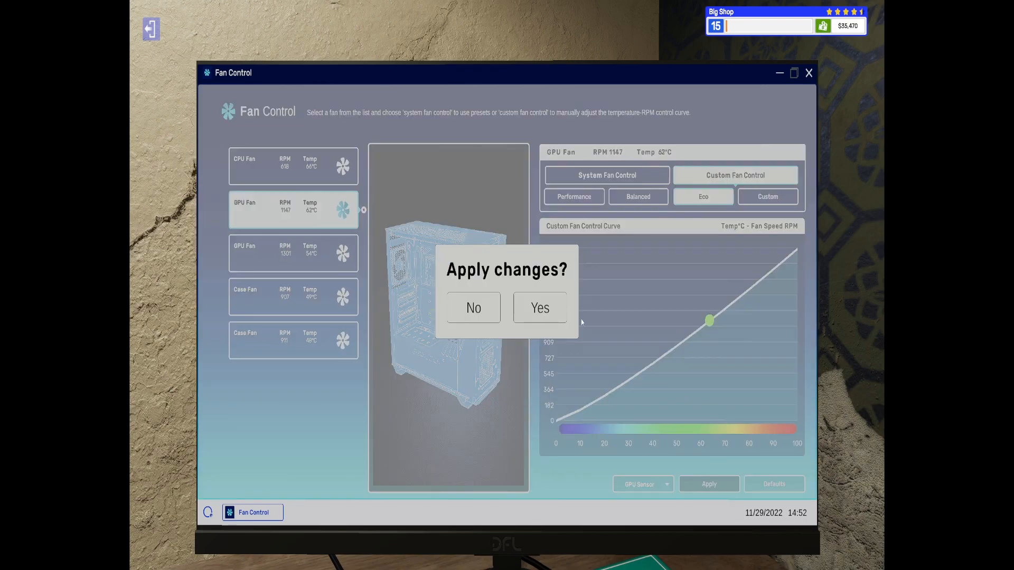
click(539, 308)
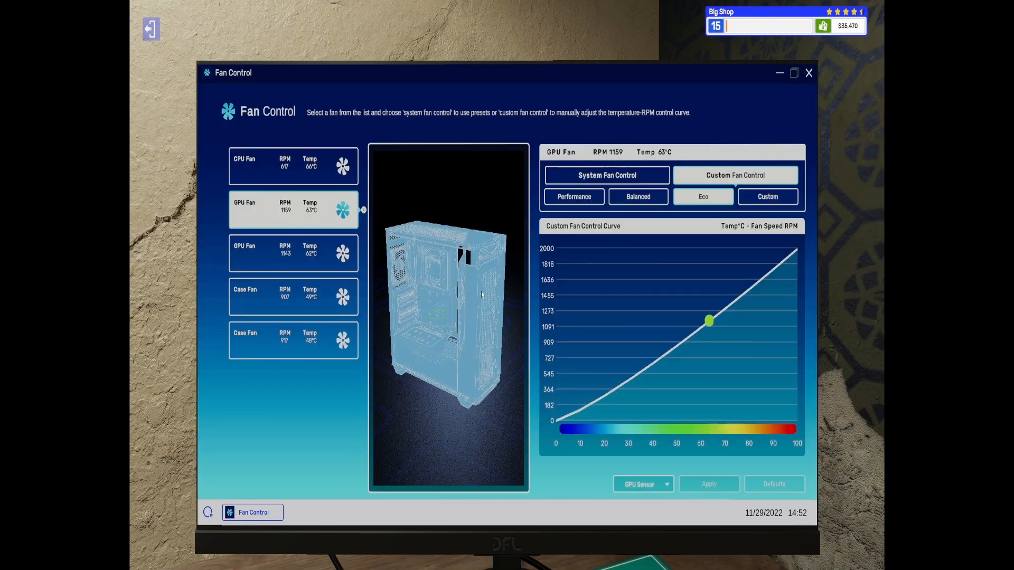
- Apply the Eco preset to the case fan so every fan runs on Eco
click(293, 296)
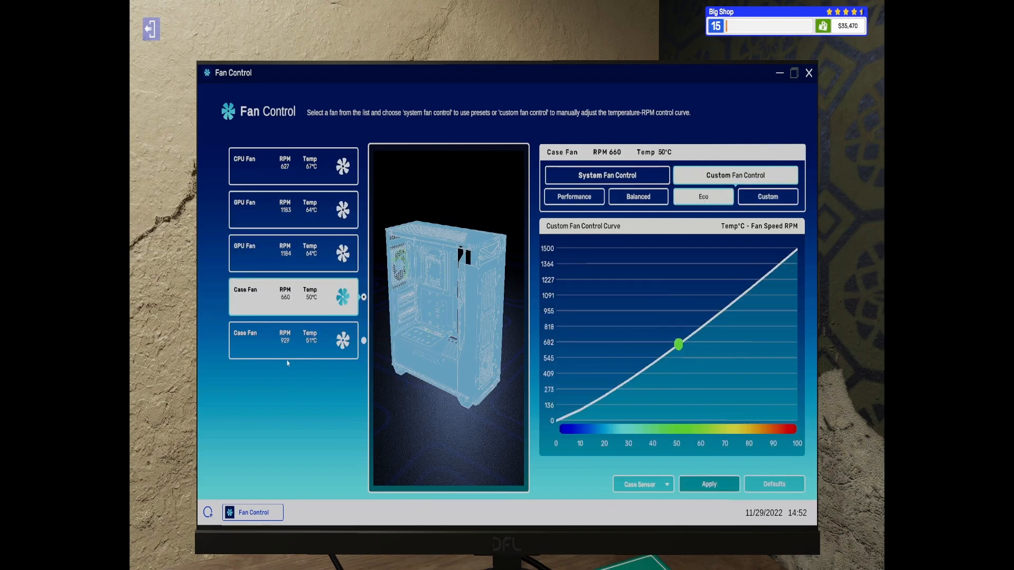
click(707, 484)
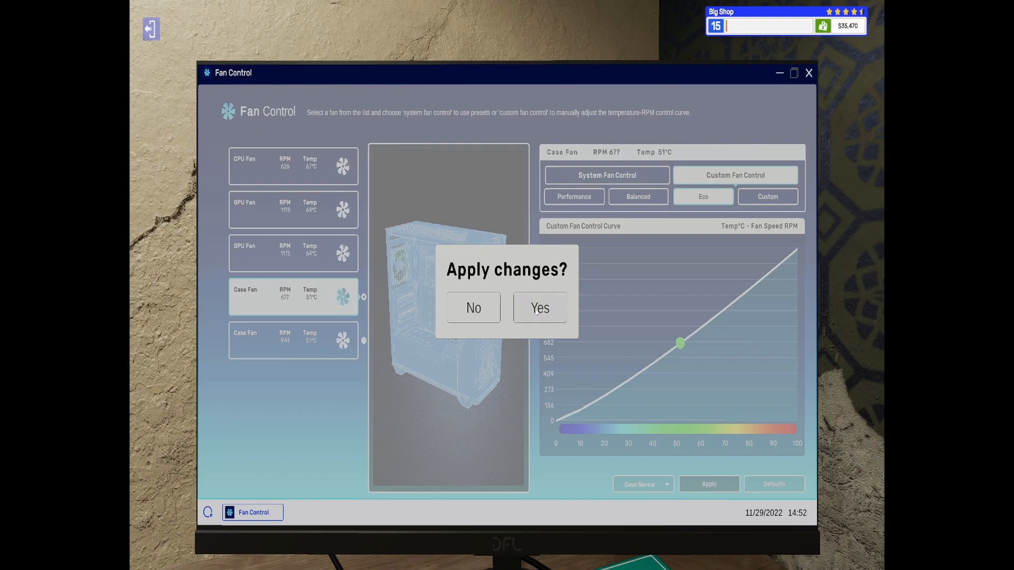
click(539, 307)
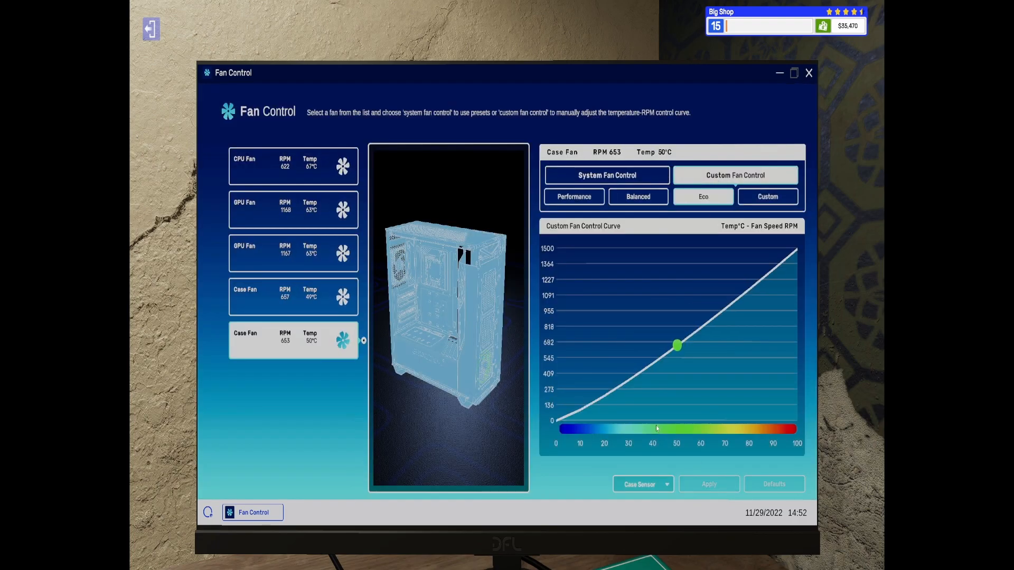
click(808, 73)
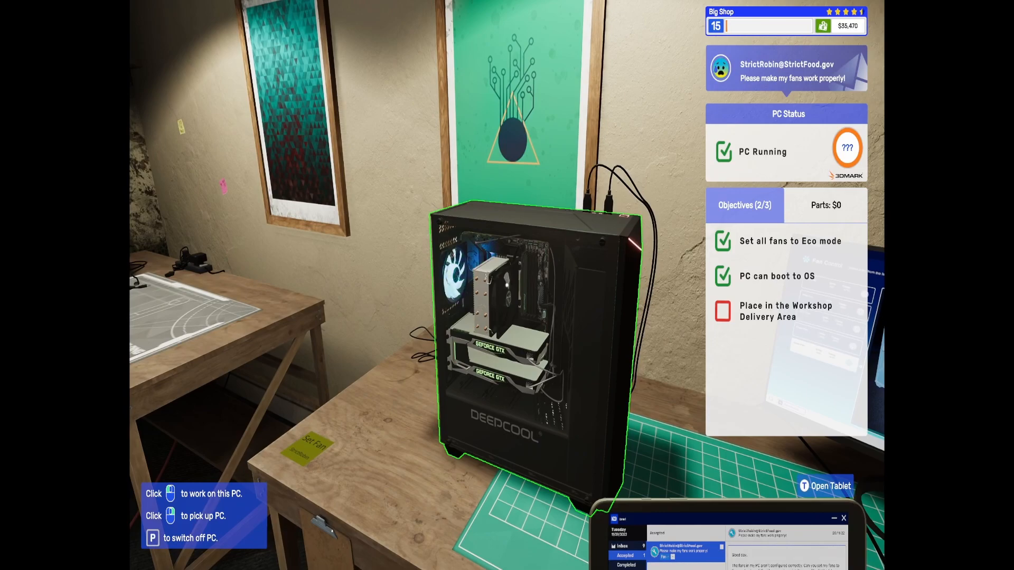
- Check the all-fans-Eco objective is ticked and close the Fan Control app
click(830, 486)
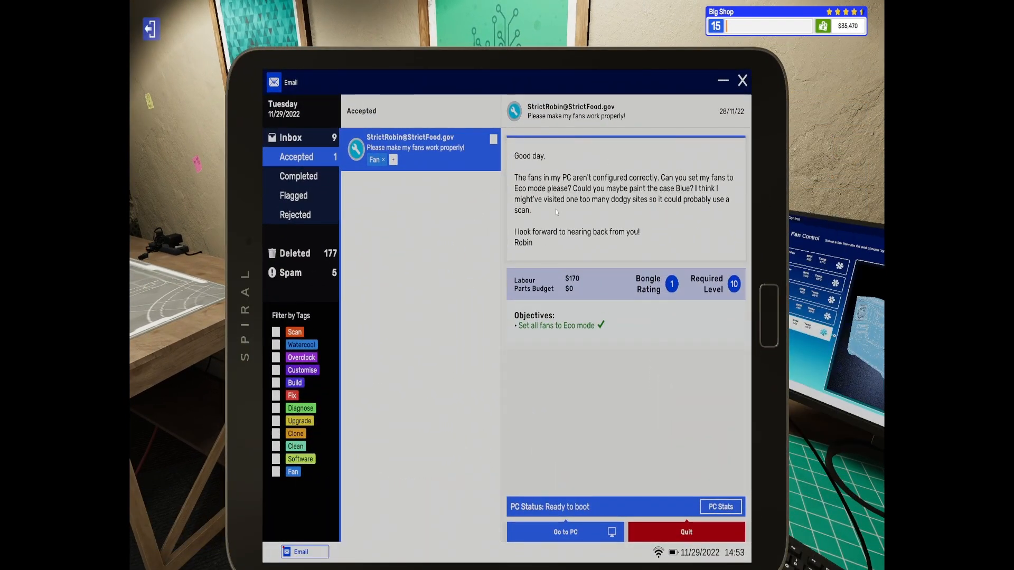
mouse_move(646, 169)
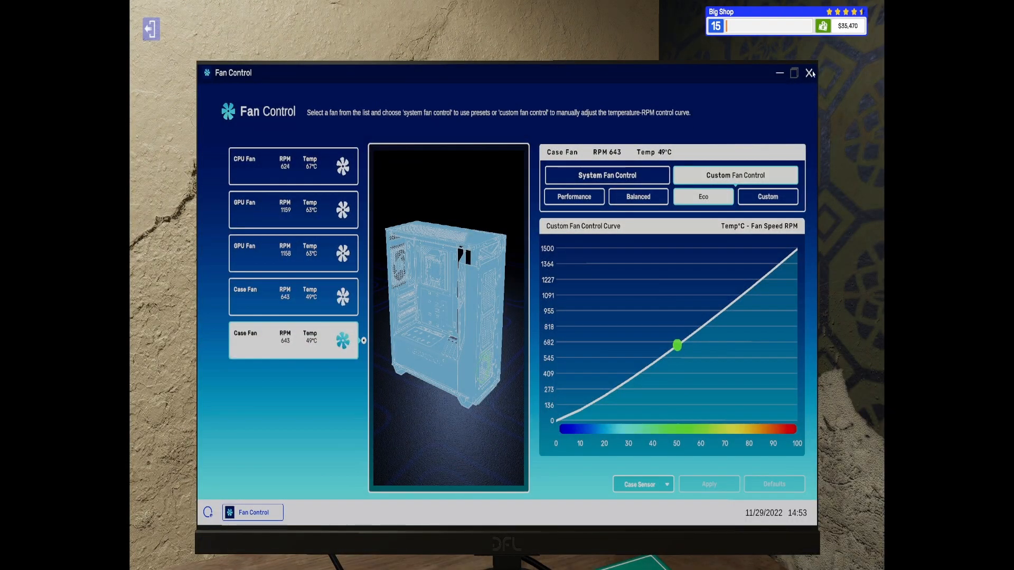
click(808, 72)
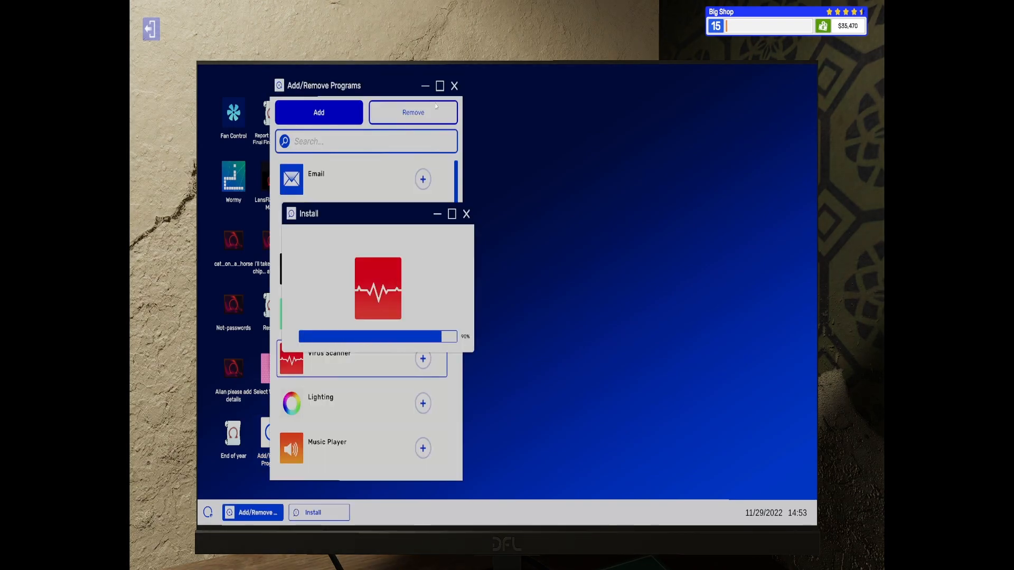
- Close the program installer and launch the newly installed Virus Scanner
click(454, 86)
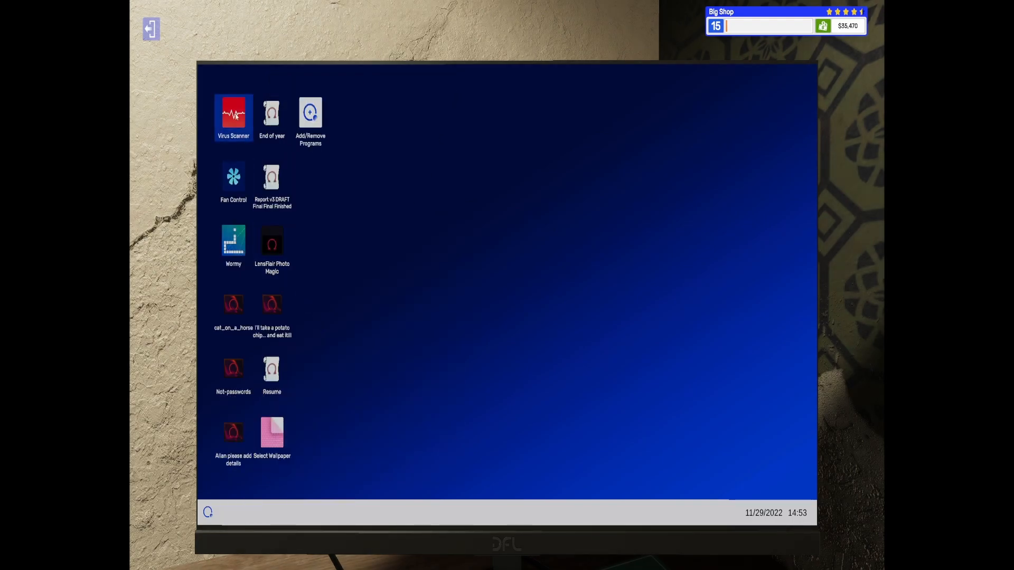
double_click(232, 113)
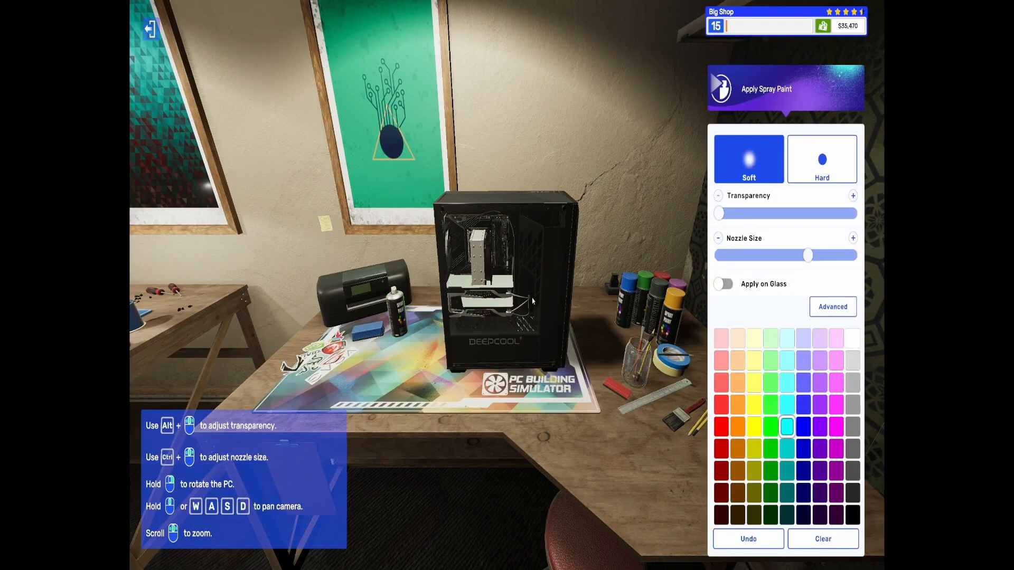
- Pick a hard-edged blue spray and paint the customer's case blue
click(821, 159)
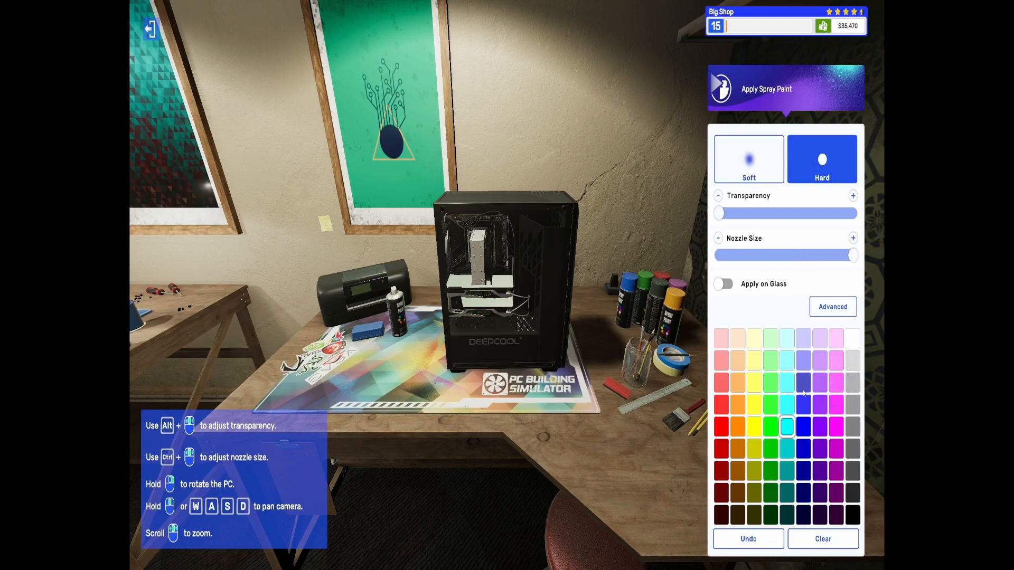
click(802, 426)
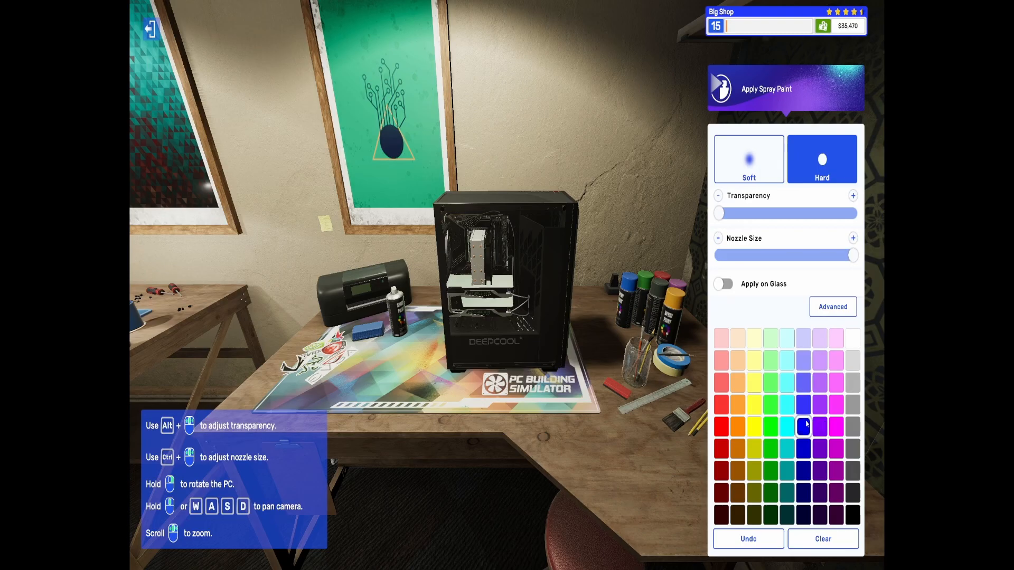
click(802, 338)
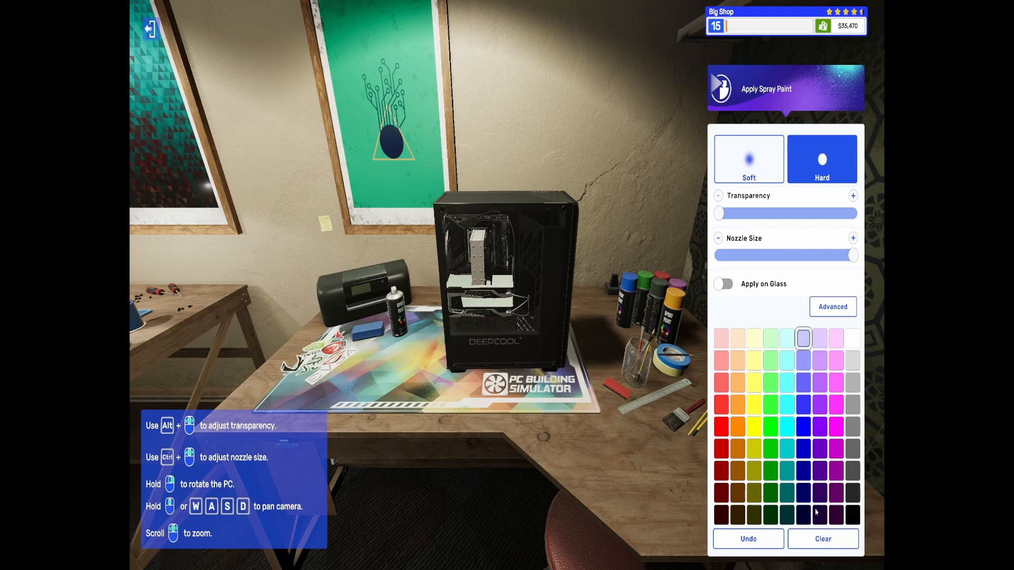
mouse_move(802, 405)
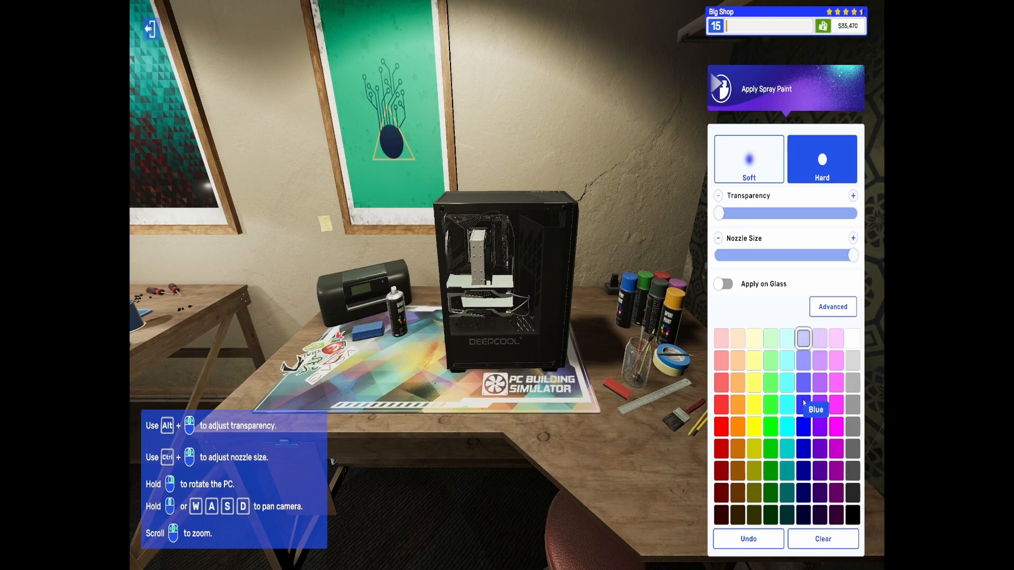
mouse_move(804, 367)
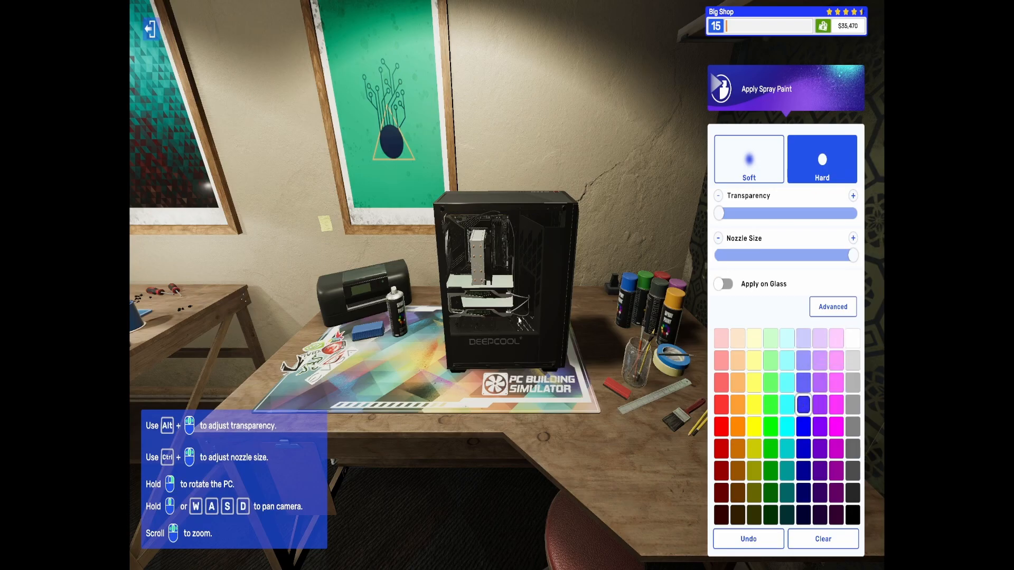
click(723, 284)
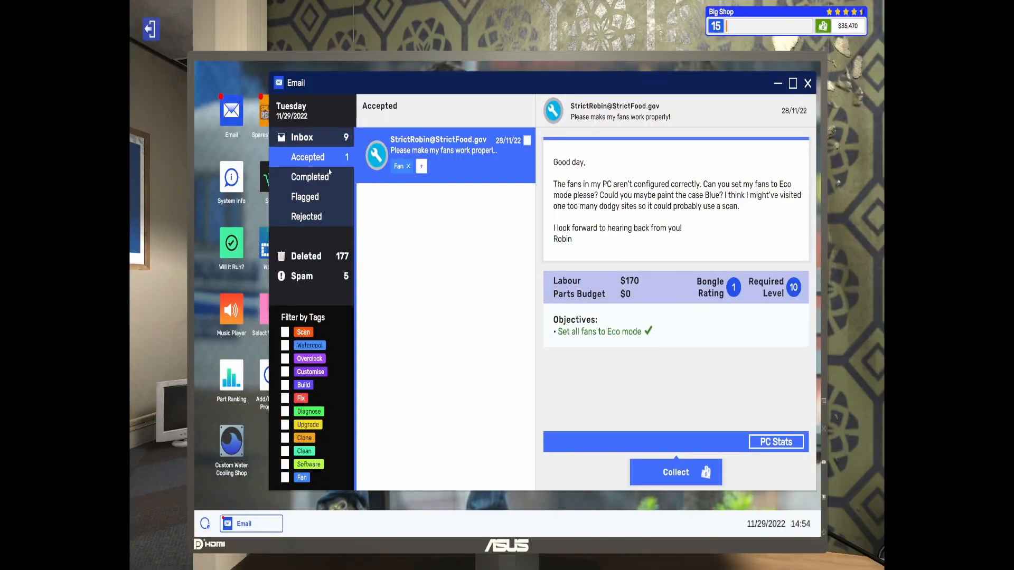
mouse_move(582, 358)
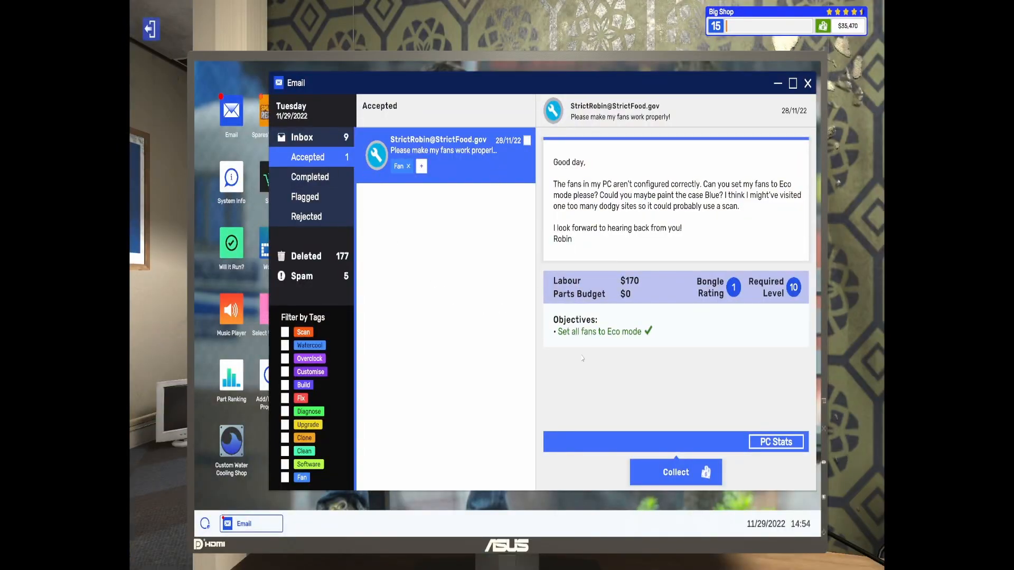
- Save the game, collect the fan job and dismiss the five-star review earning $170
key(Escape)
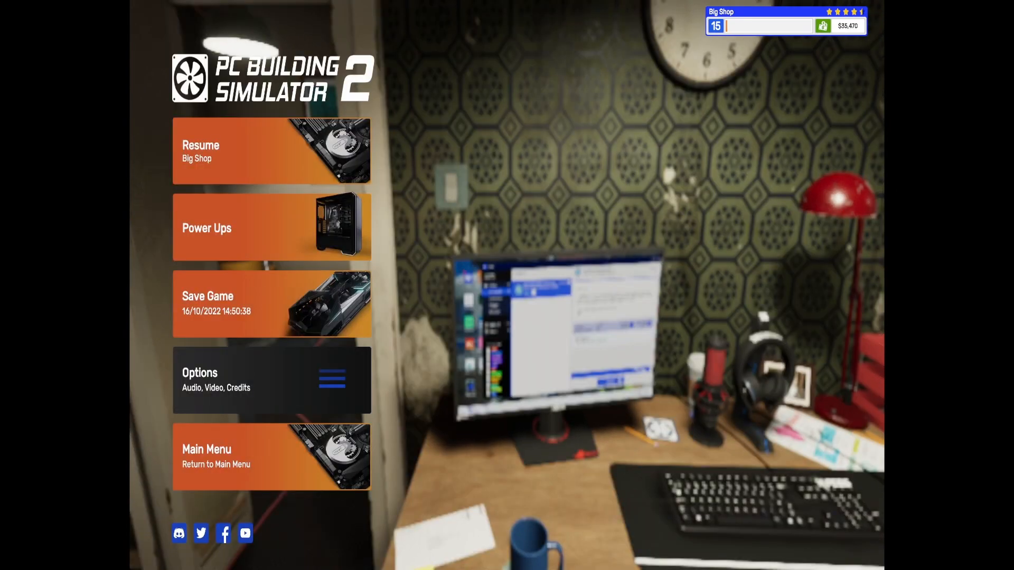
click(271, 303)
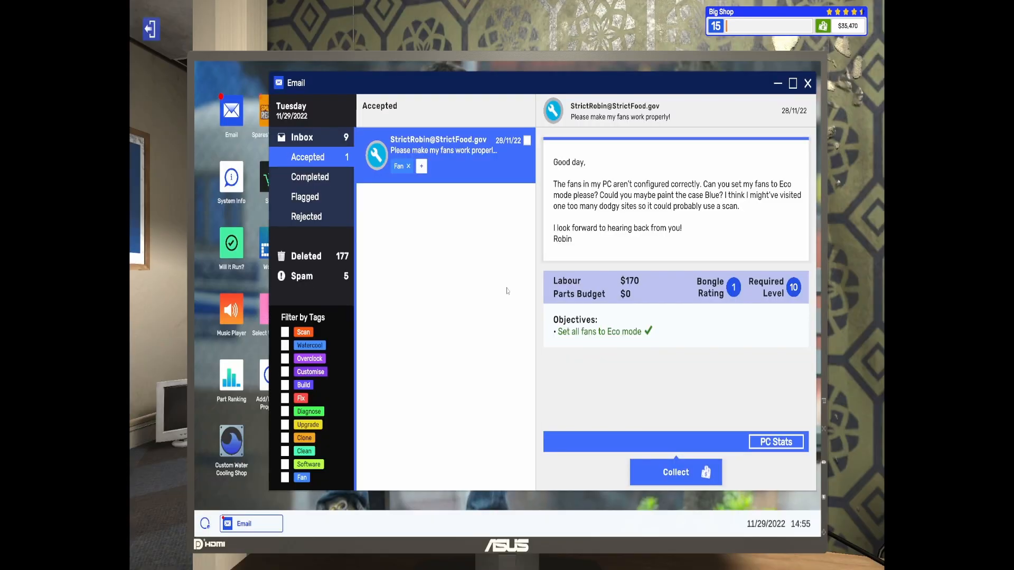
click(675, 472)
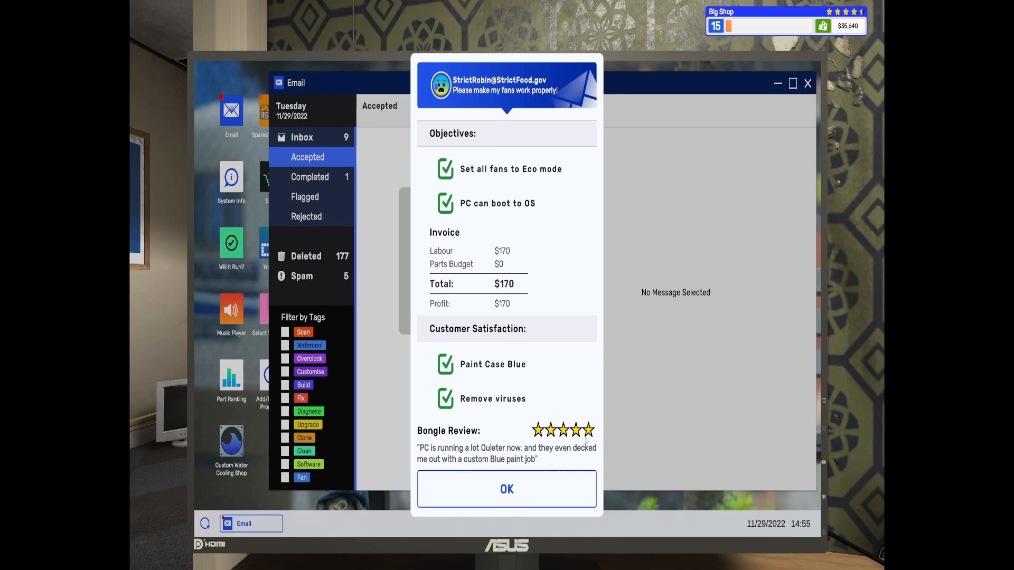
click(506, 489)
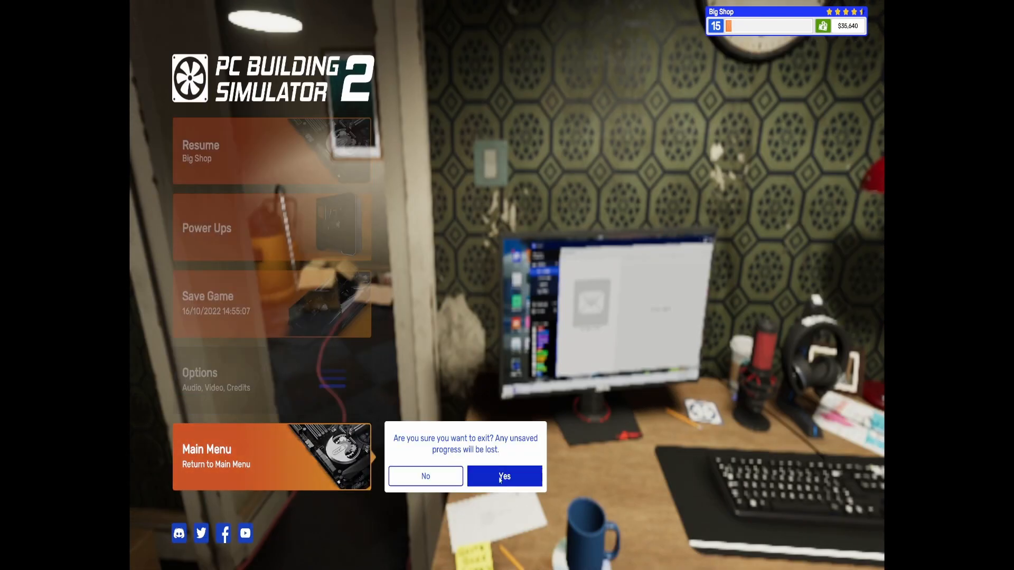
- Quit to the main menu and continue the saved career in the Big Shop
click(502, 476)
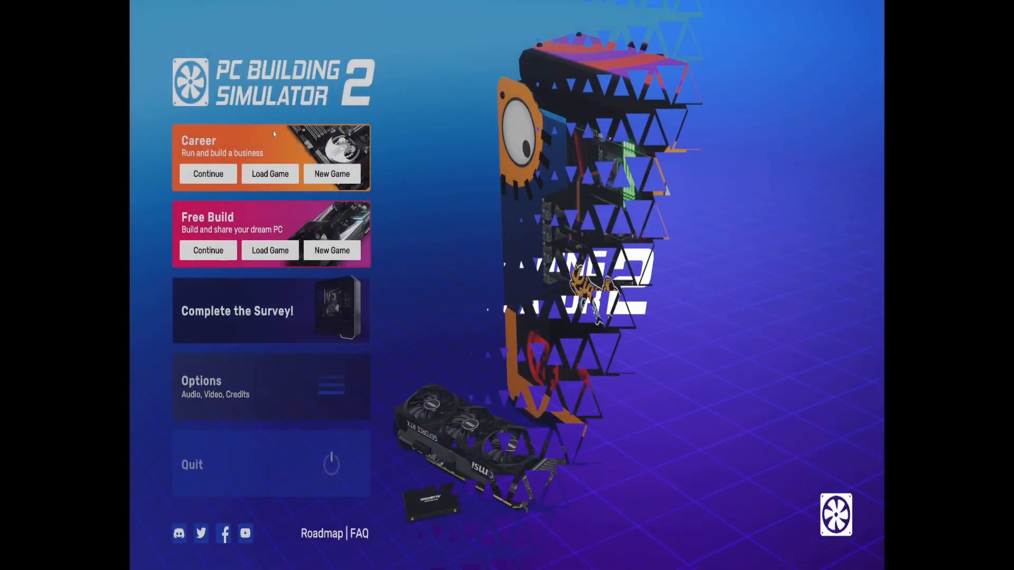
click(269, 174)
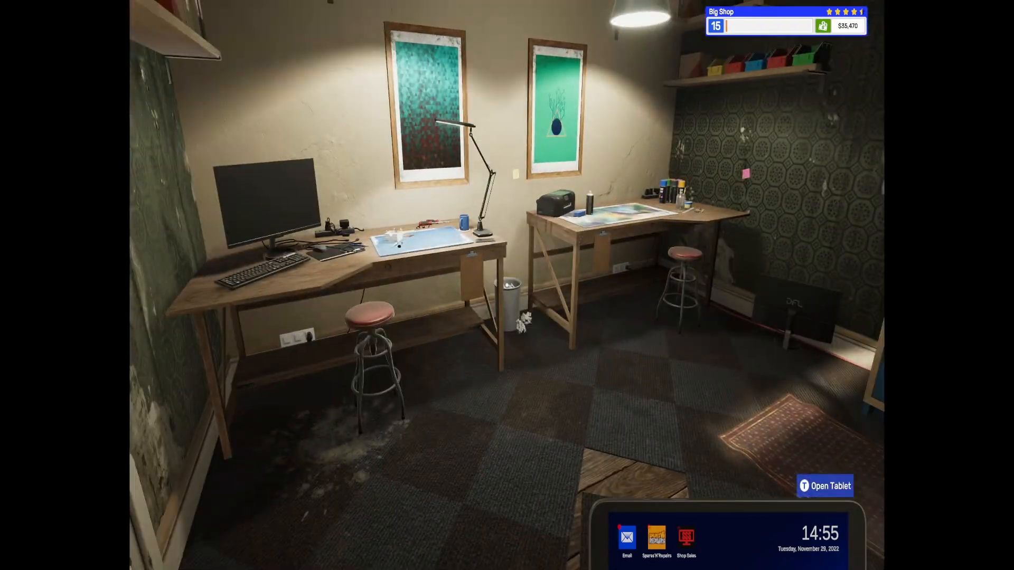
mouse_move(507, 286)
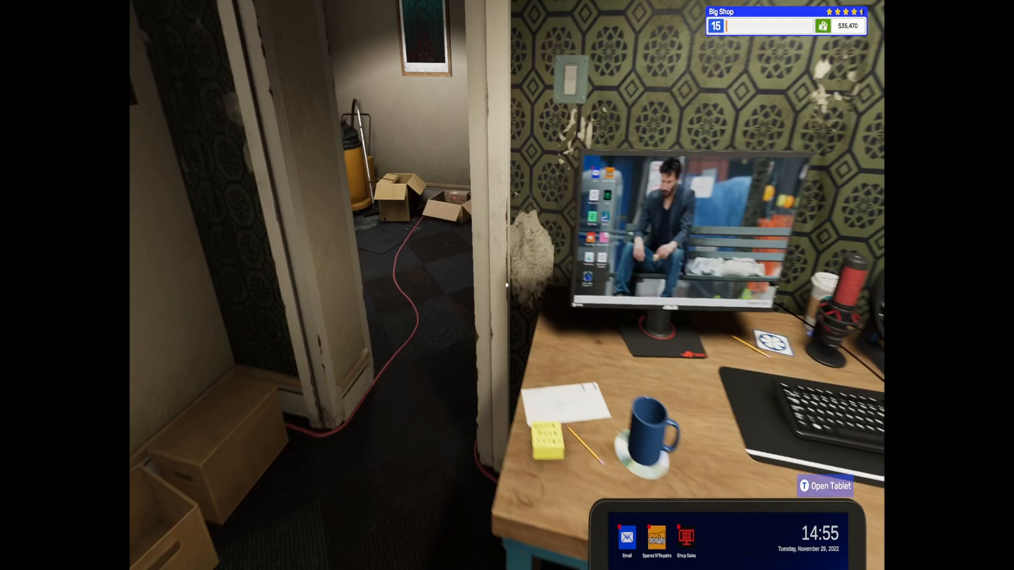
mouse_move(507, 285)
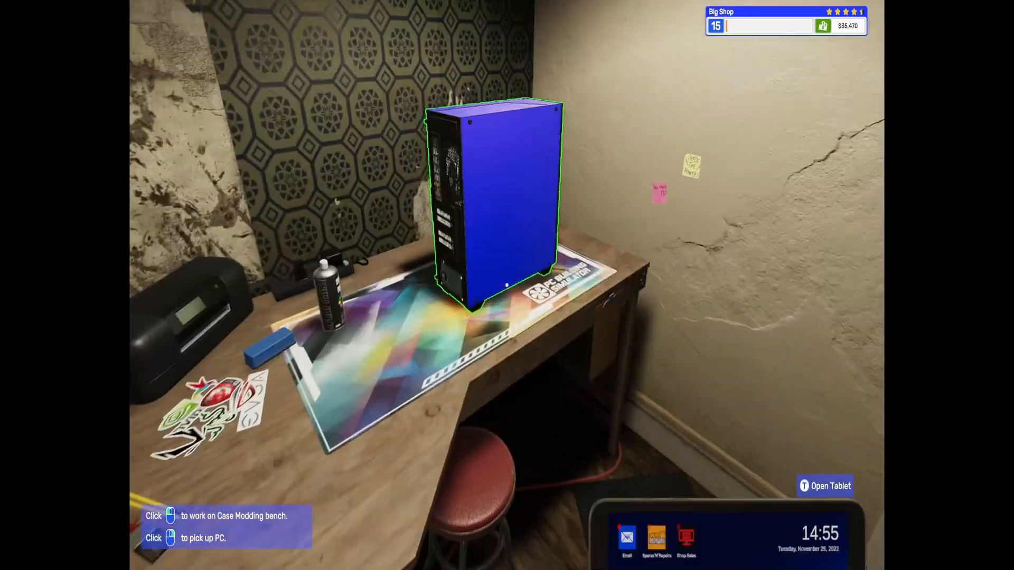
- Erase the blue paint from the customer's case with Apply on Glass enabled
click(491, 194)
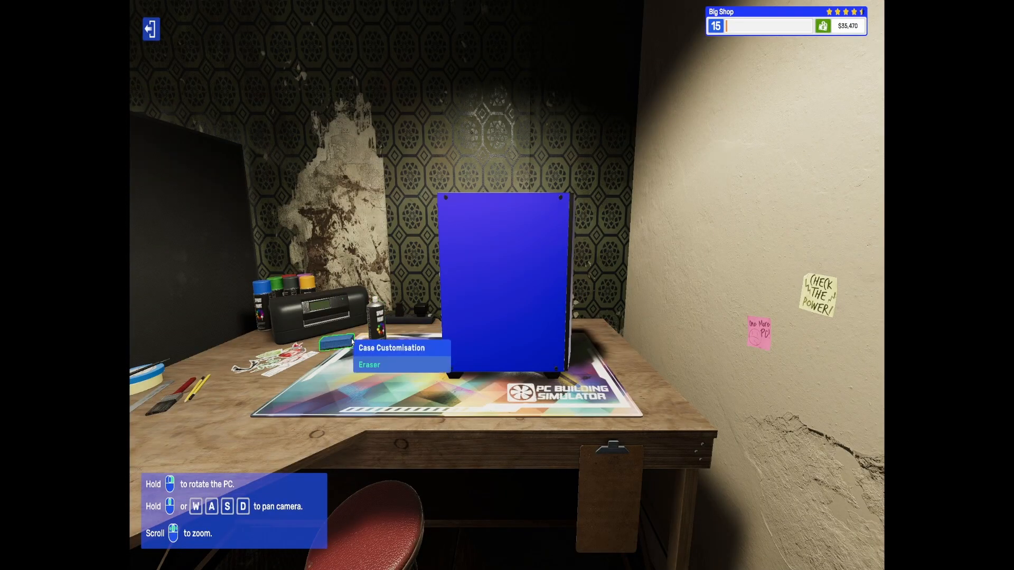
click(369, 364)
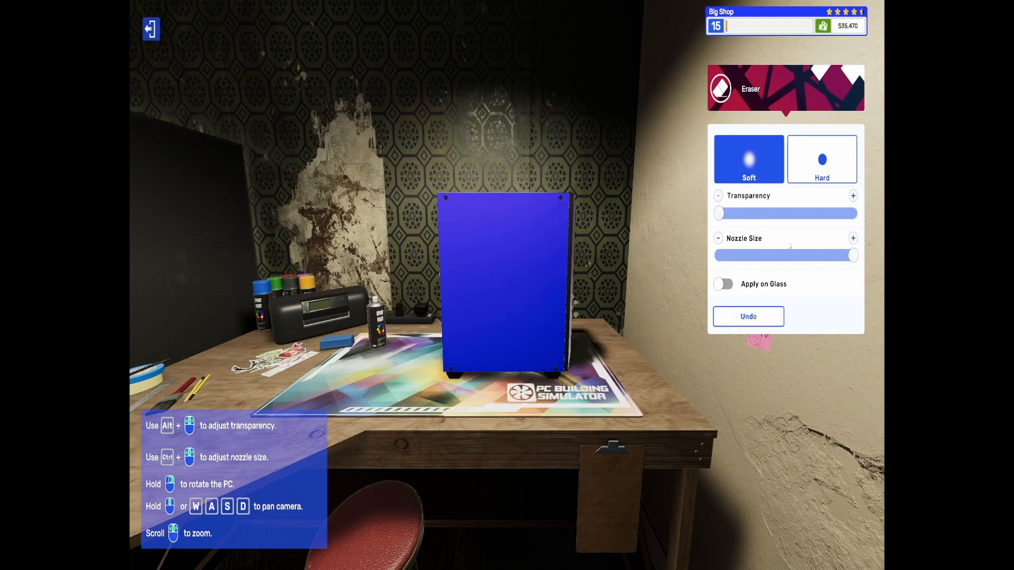
click(722, 284)
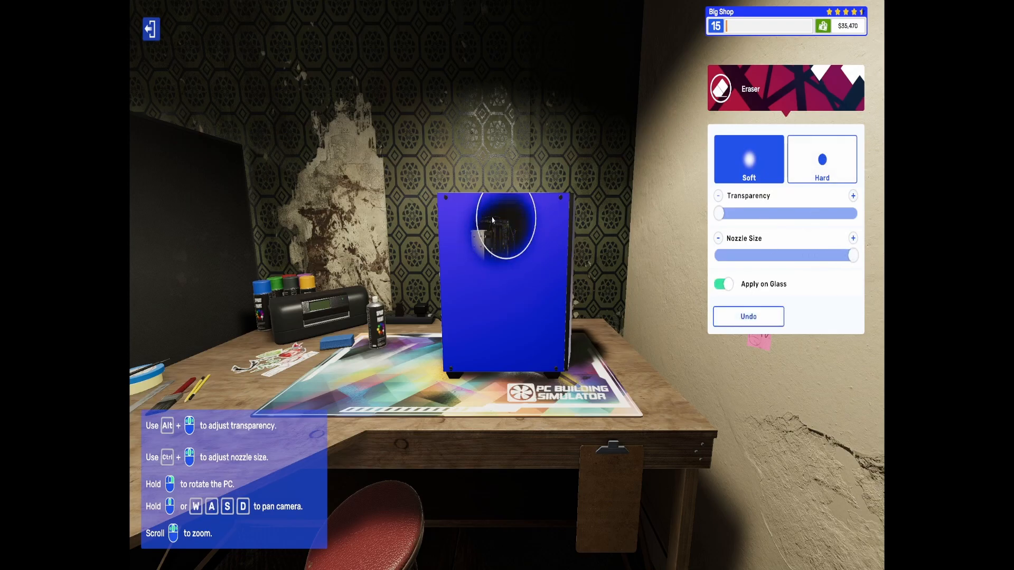
click(504, 220)
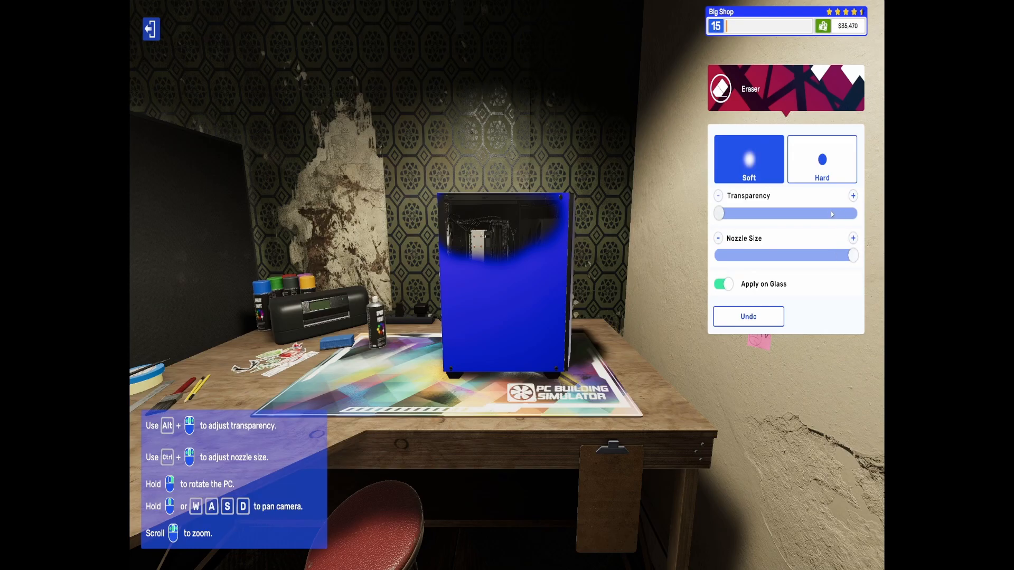
click(822, 160)
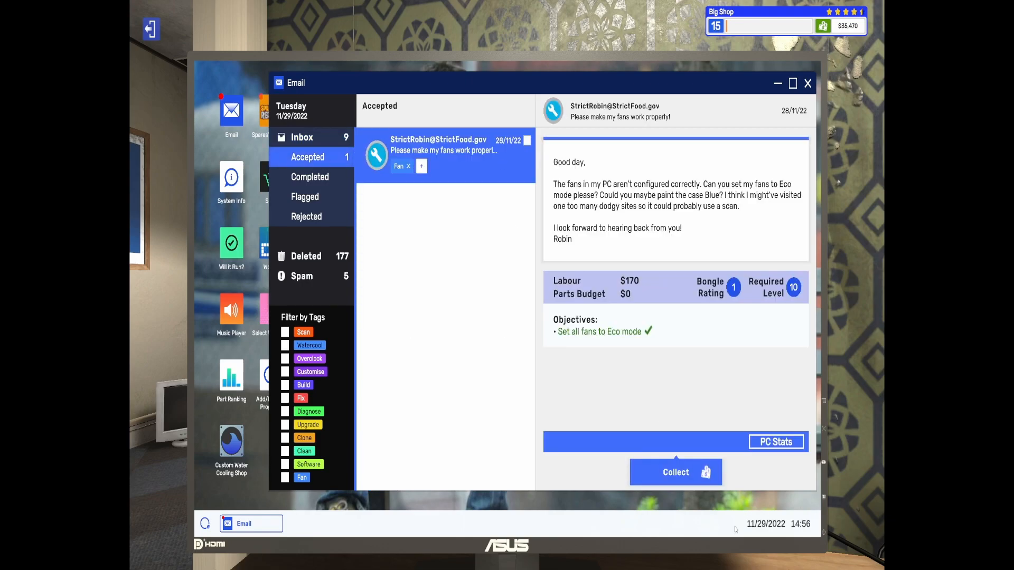
- Collect the unpainted fan job and dismiss the four-star review earning $170
click(675, 472)
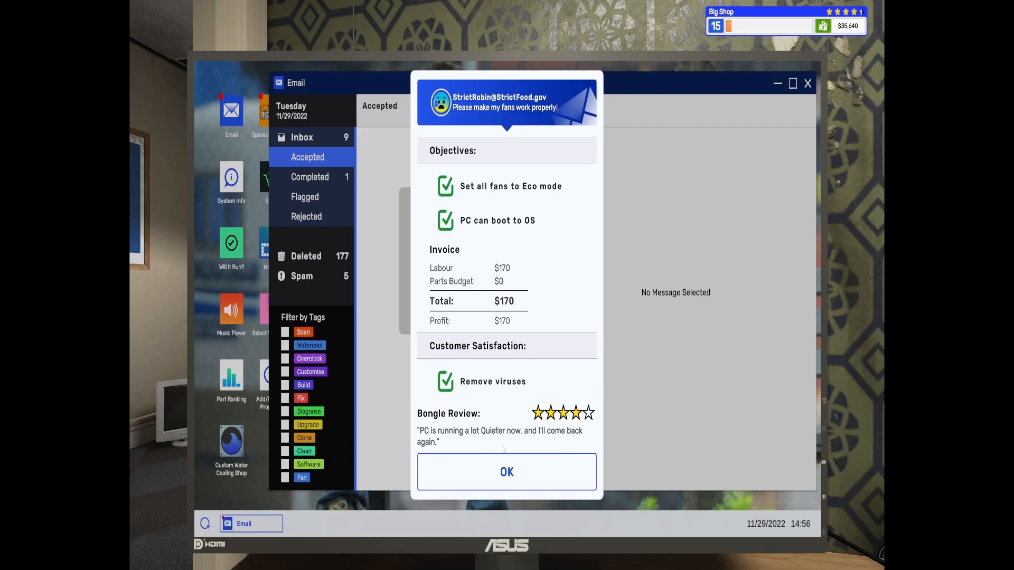
click(506, 472)
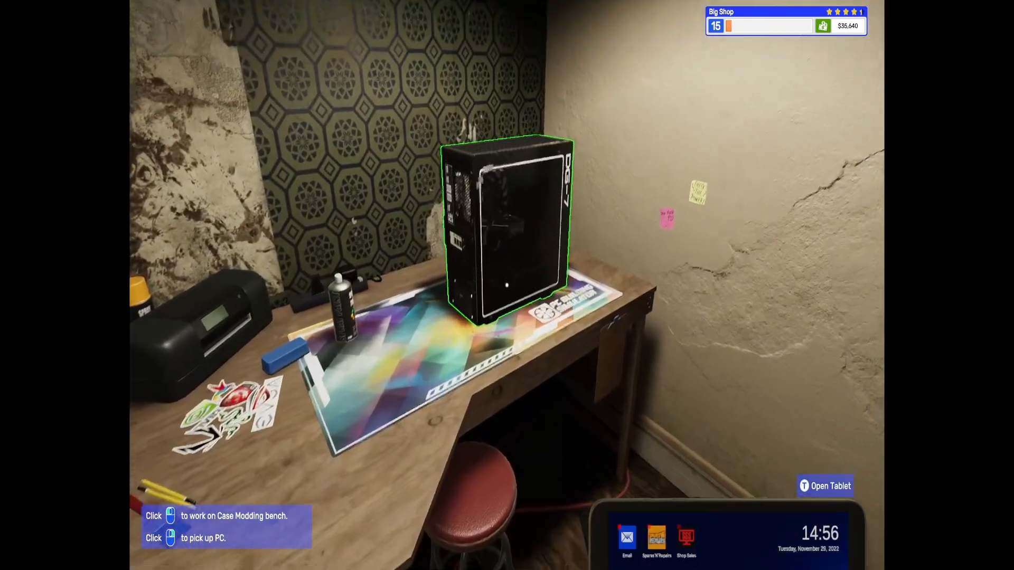
- Put the black DG-7 case on the modding bench and page sticker collections to Bumpers
click(508, 223)
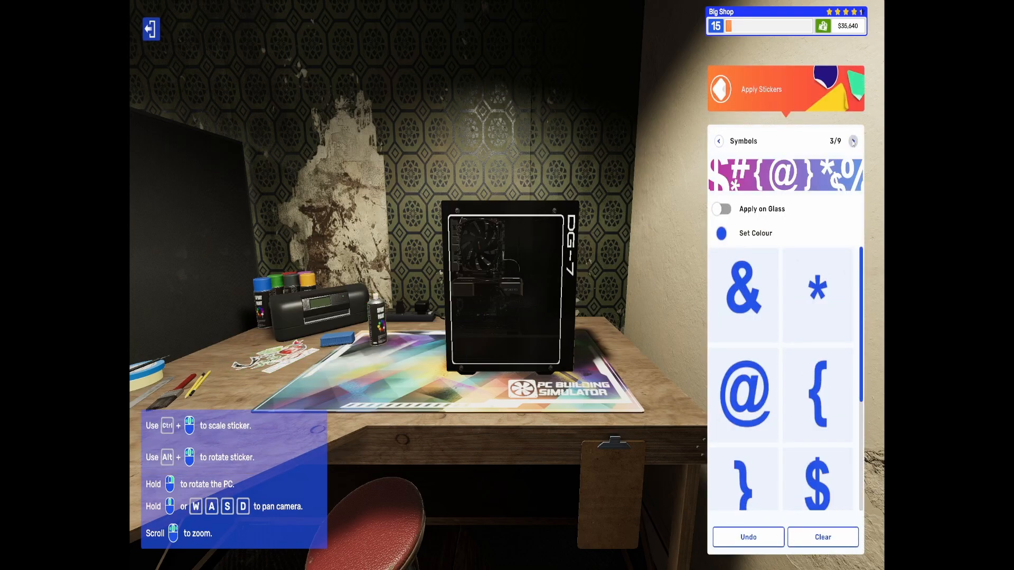
click(852, 140)
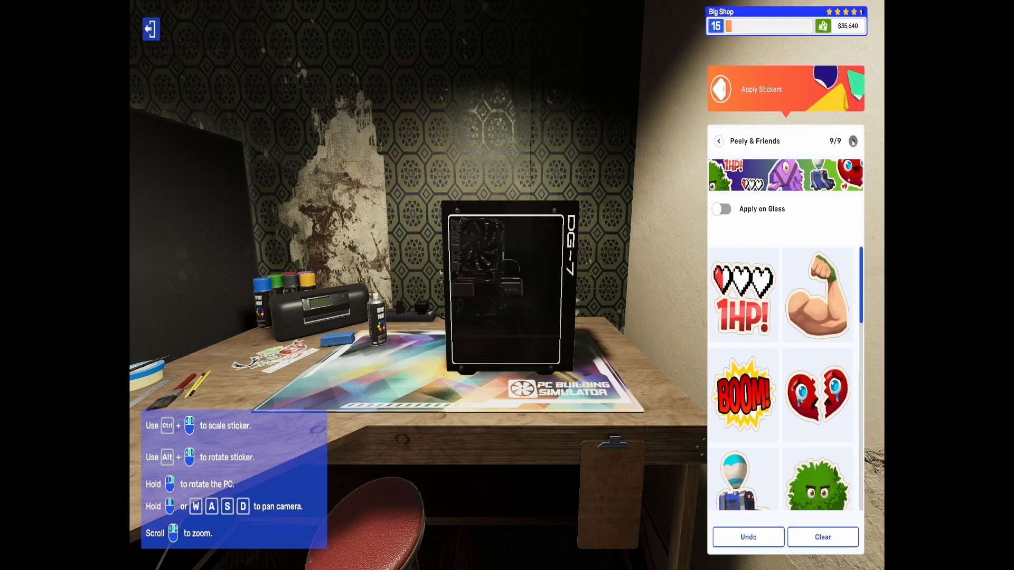
click(718, 140)
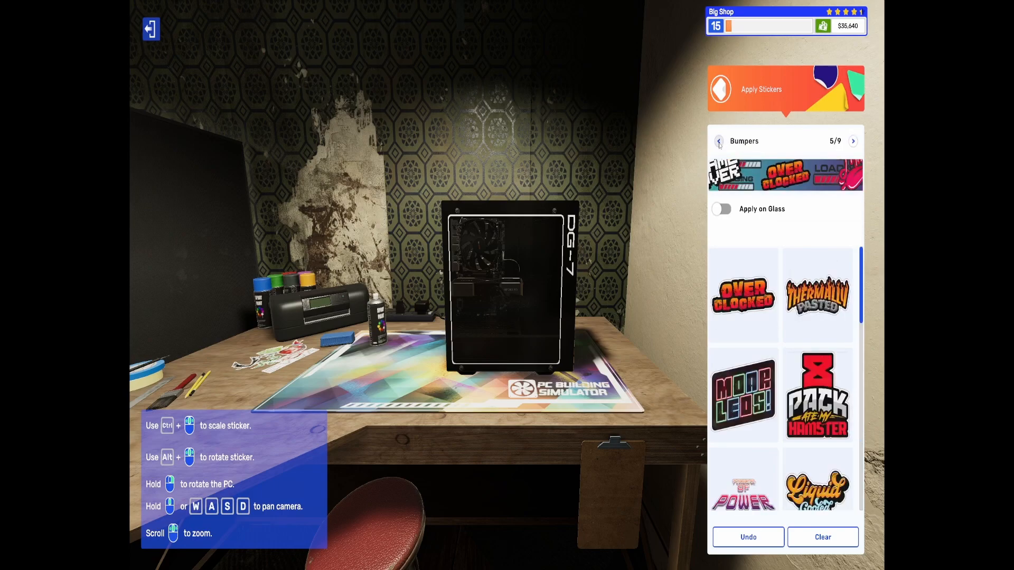